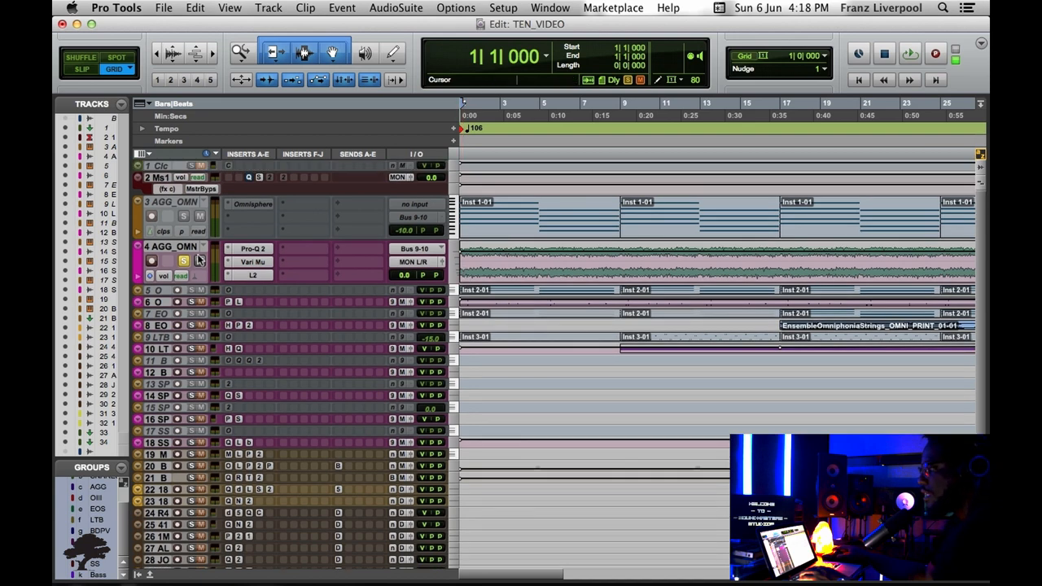
Check track 4's name and comments details, then dismiss them without renaming.
{"action": "double_click", "coordinate": [171, 245]}
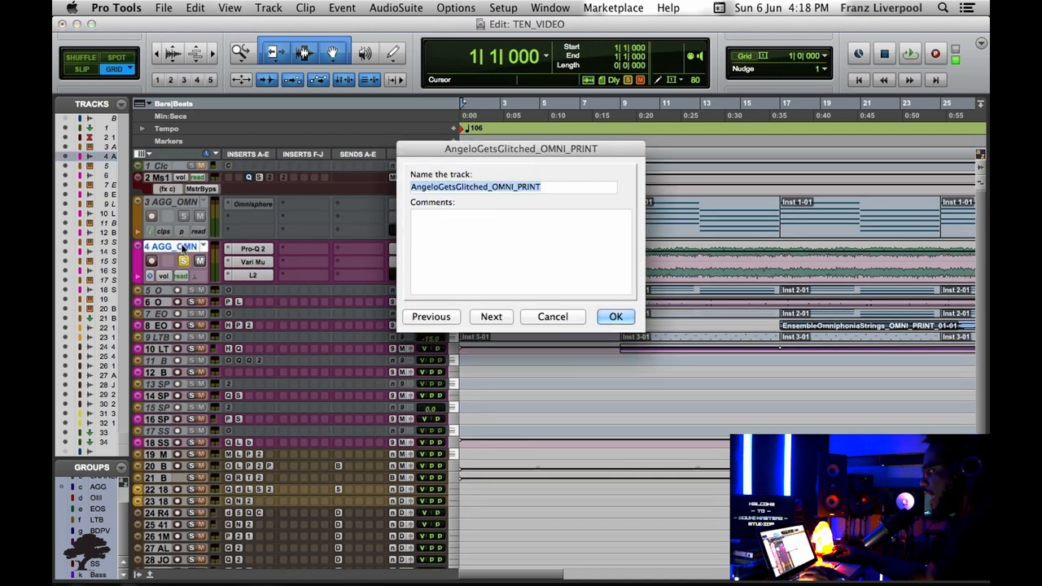
{"action": "mouse_move", "coordinate": [171, 246]}
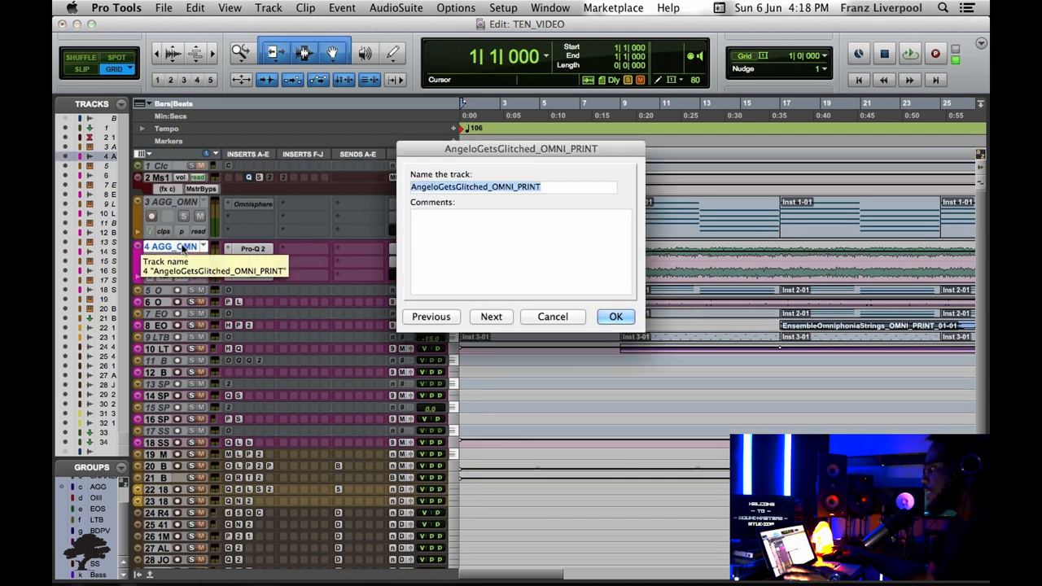
{"action": "left_click", "coordinate": [615, 316]}
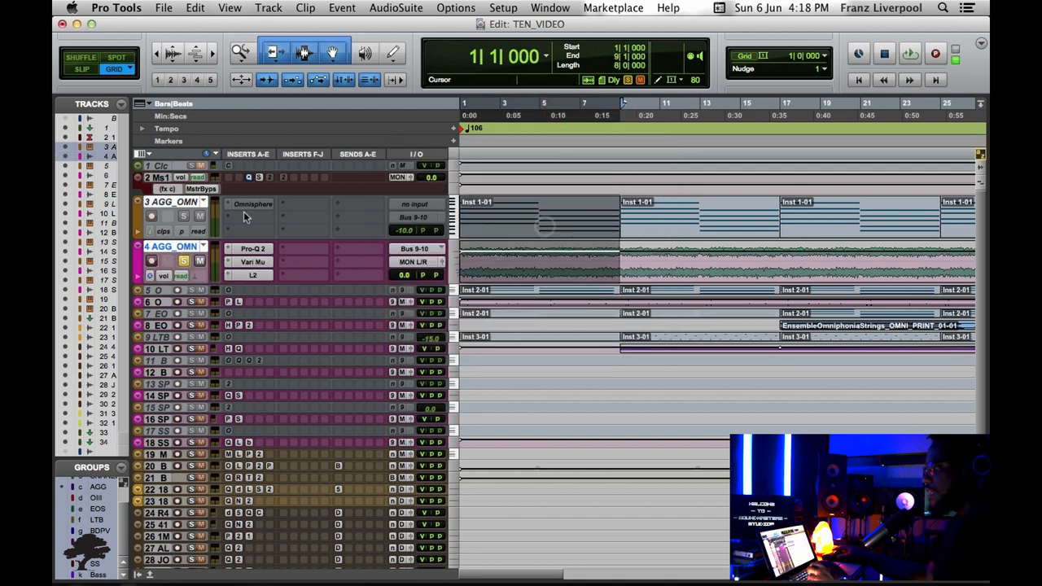
{"action": "mouse_move", "coordinate": [182, 230]}
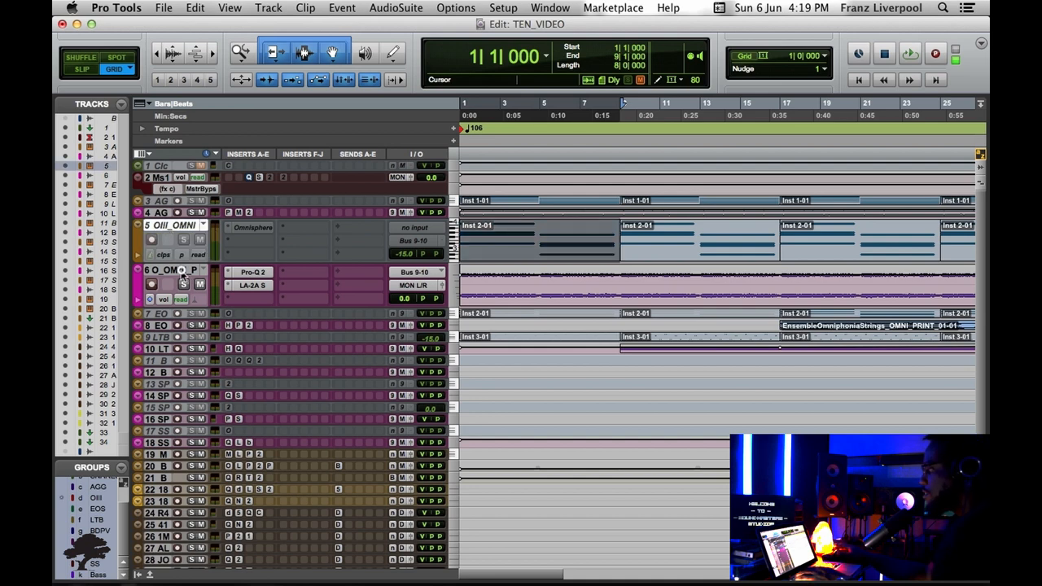
Check track 6's name details without renaming, then play back the selected Oolelalo bars.
{"action": "double_click", "coordinate": [163, 269]}
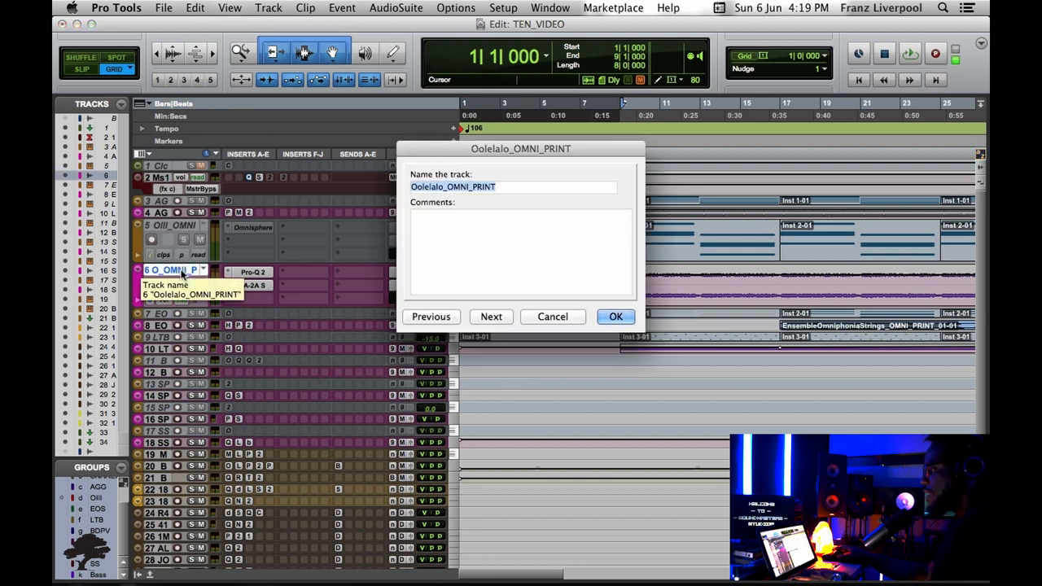
{"action": "left_click", "coordinate": [616, 316]}
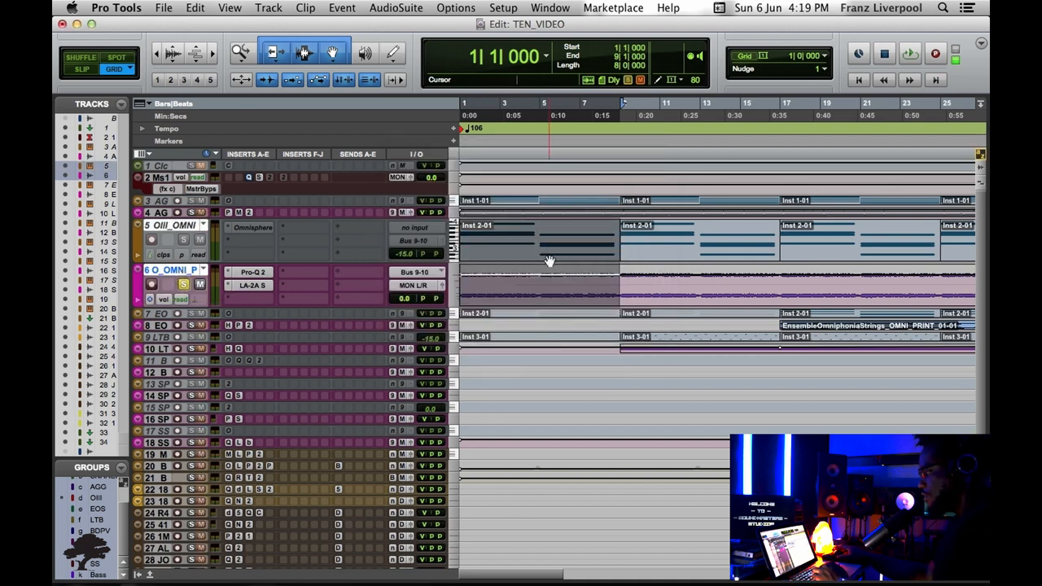
{"action": "key", "text": "space"}
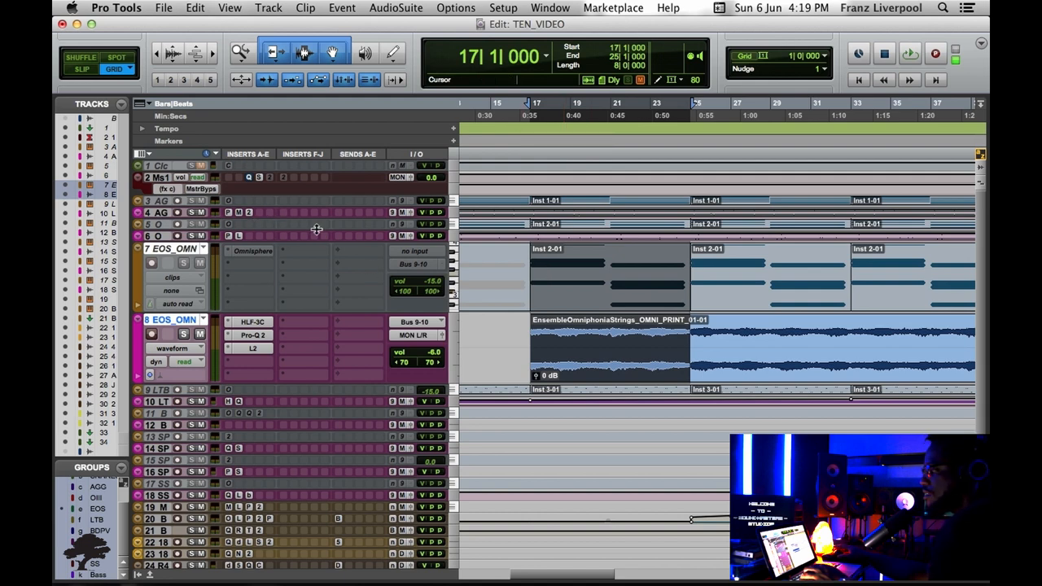
{"action": "mouse_move", "coordinate": [261, 259]}
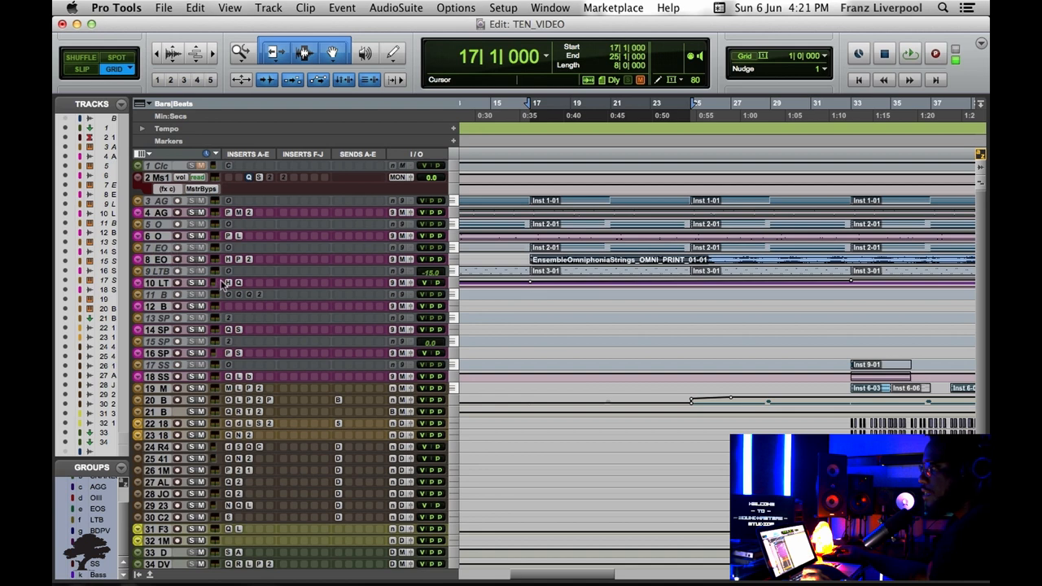
{"action": "mouse_move", "coordinate": [220, 275]}
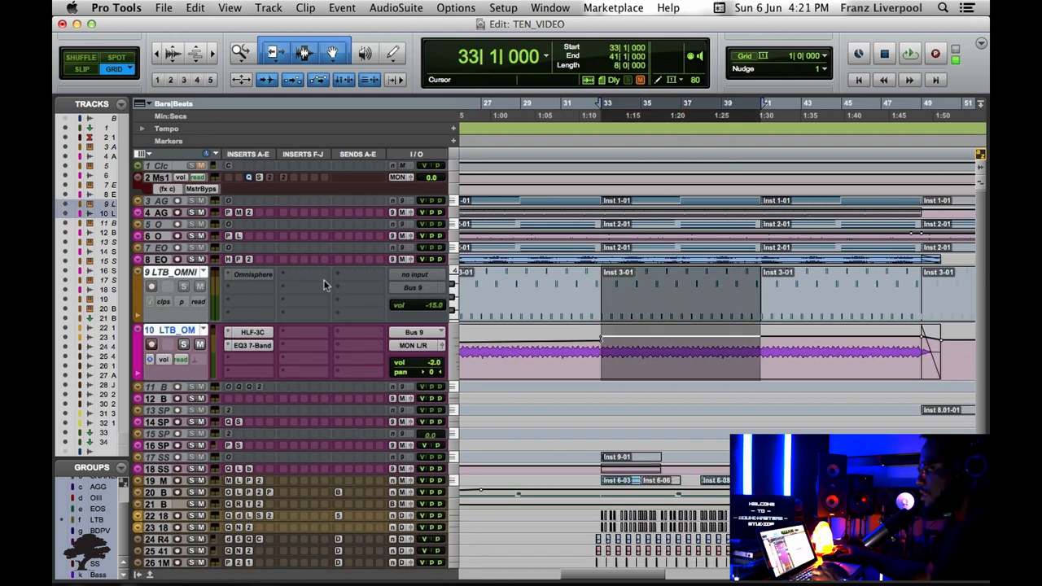
{"action": "mouse_move", "coordinate": [307, 282]}
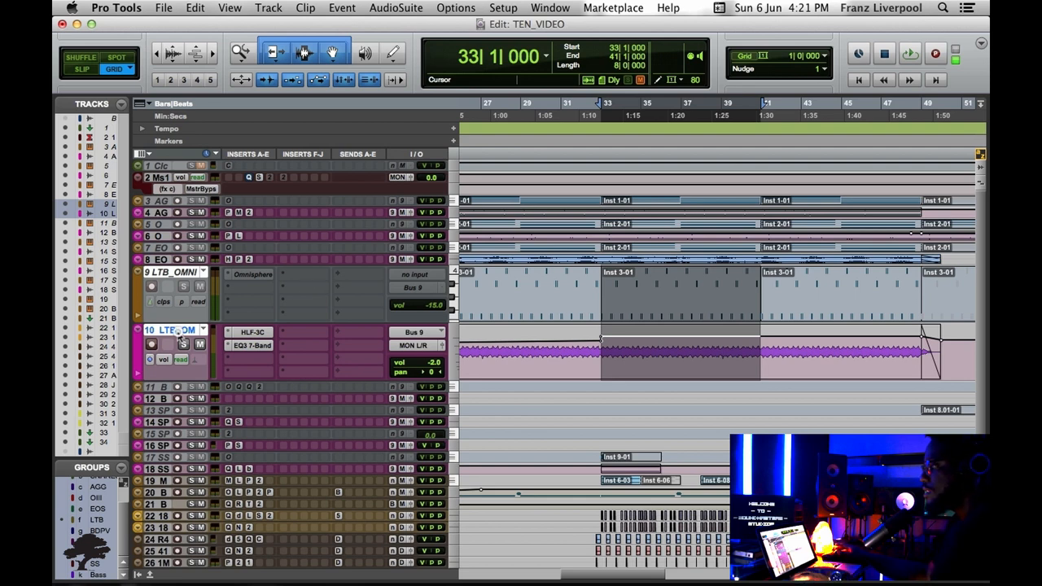
{"action": "double_click", "coordinate": [167, 330]}
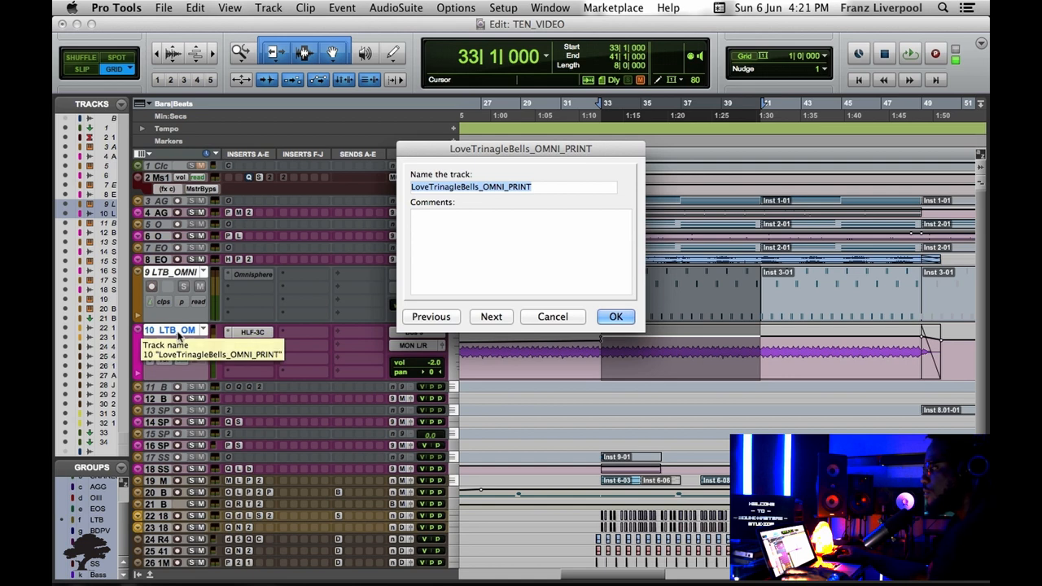
{"action": "left_click", "coordinate": [615, 317]}
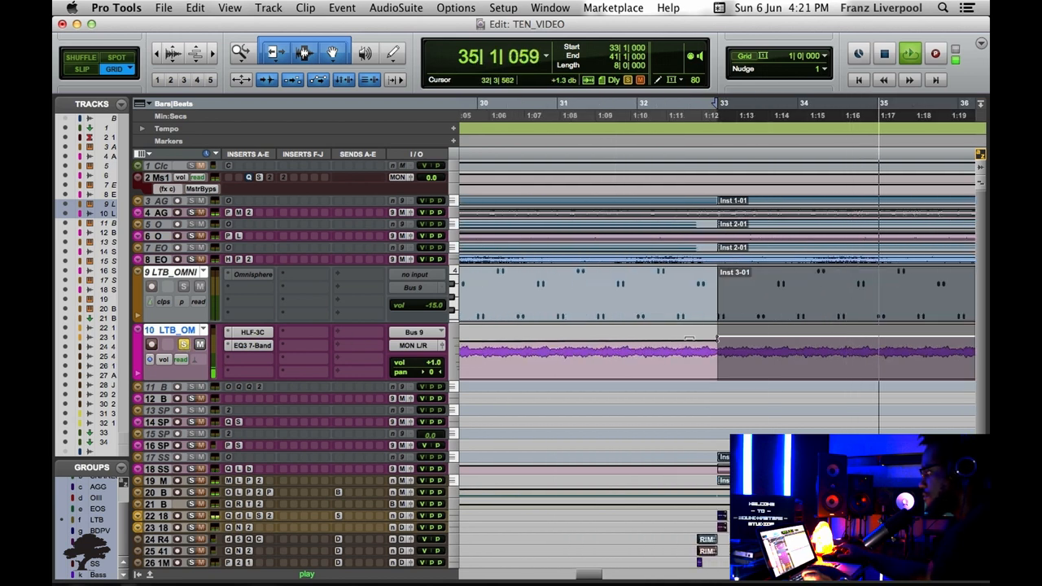
{"action": "scroll", "scroll_direction": "right", "scroll_amount": 3}
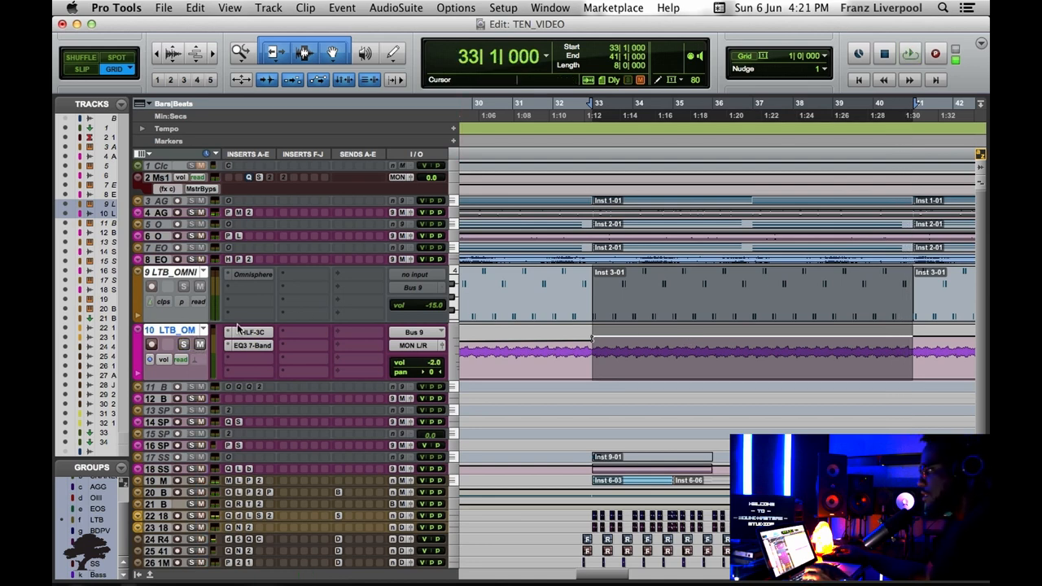
{"action": "mouse_move", "coordinate": [239, 320]}
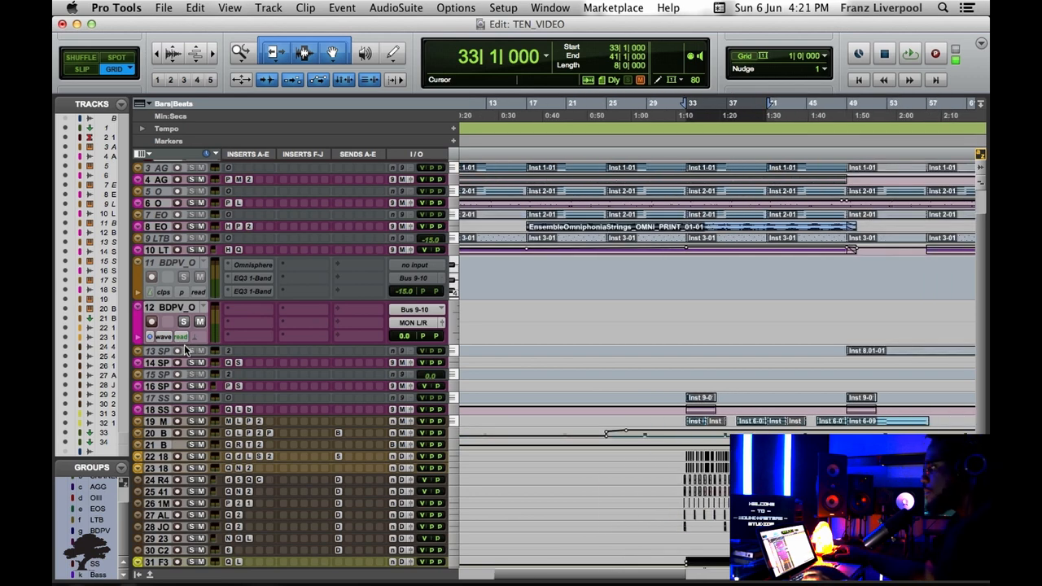
Scroll the timeline right toward the BasicDarkPadVelo pad section.
{"action": "scroll", "scroll_direction": "right", "scroll_amount": 3}
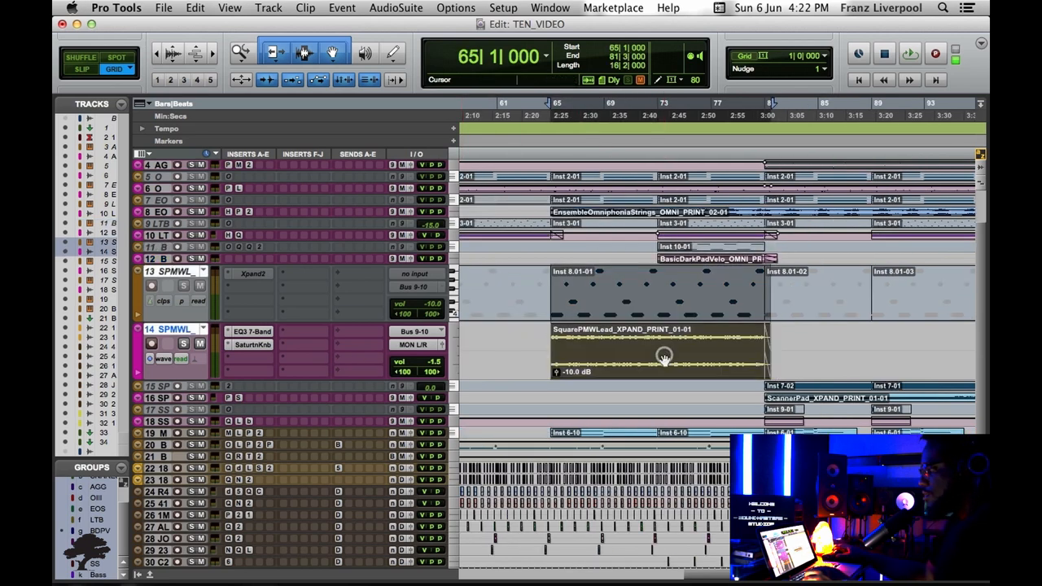
{"action": "mouse_move", "coordinate": [376, 340]}
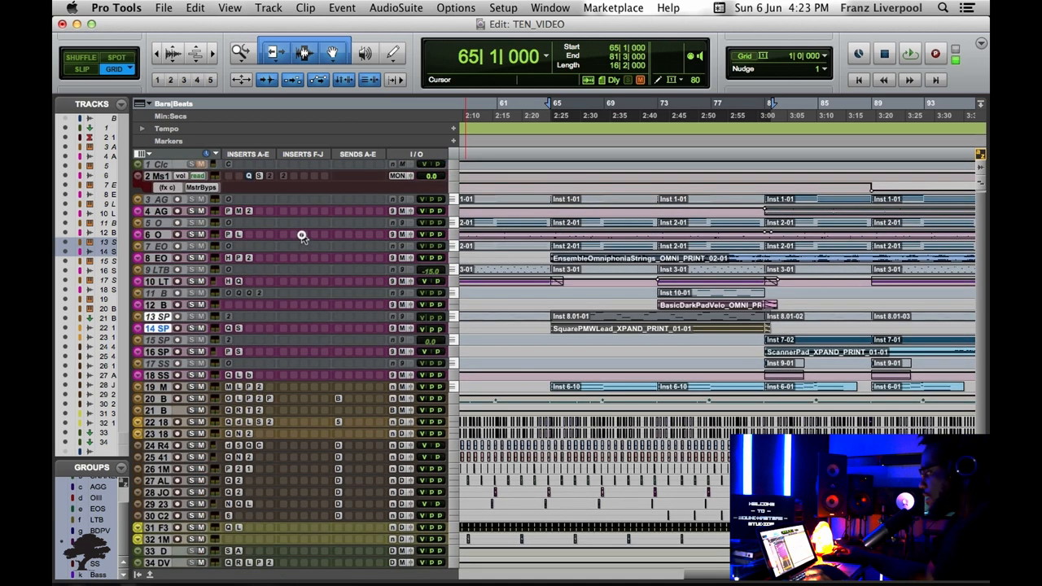
{"action": "mouse_move", "coordinate": [314, 355]}
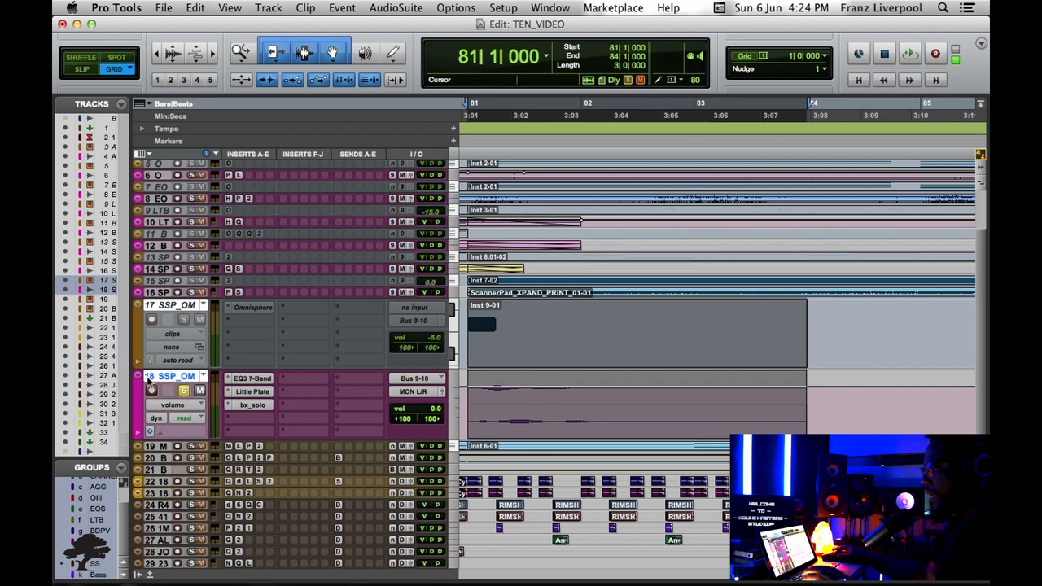
{"action": "double_click", "coordinate": [167, 375]}
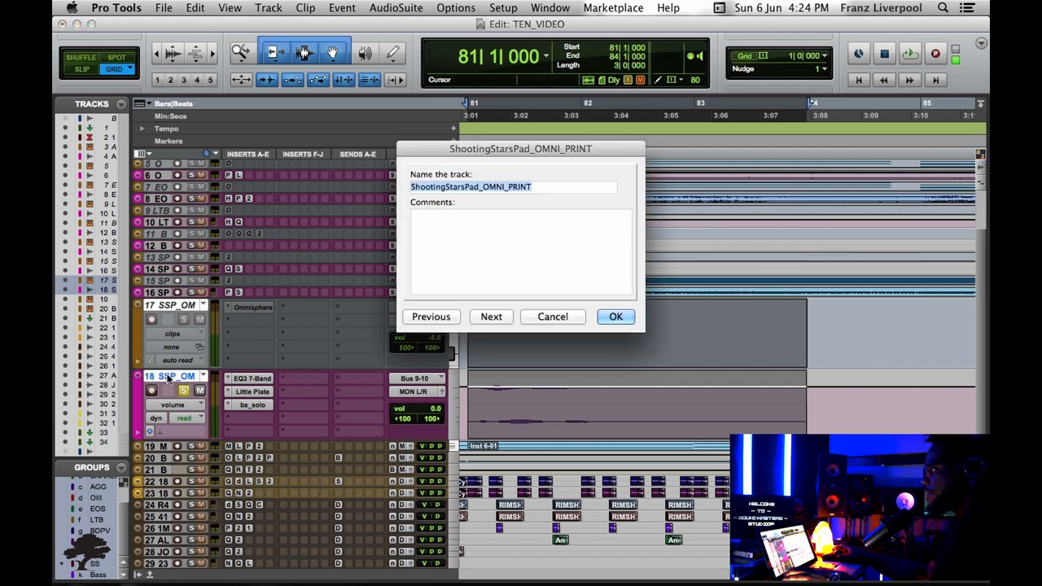
{"action": "left_click", "coordinate": [615, 317]}
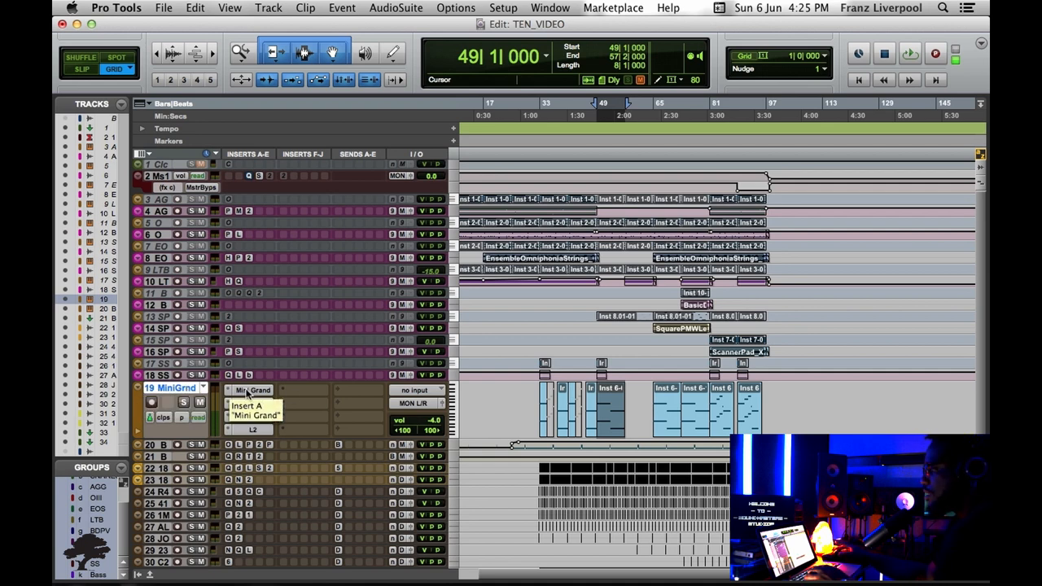
Open the Mini Grand instrument insert on the piano track, then scroll the timeline right.
{"action": "left_click", "coordinate": [252, 415]}
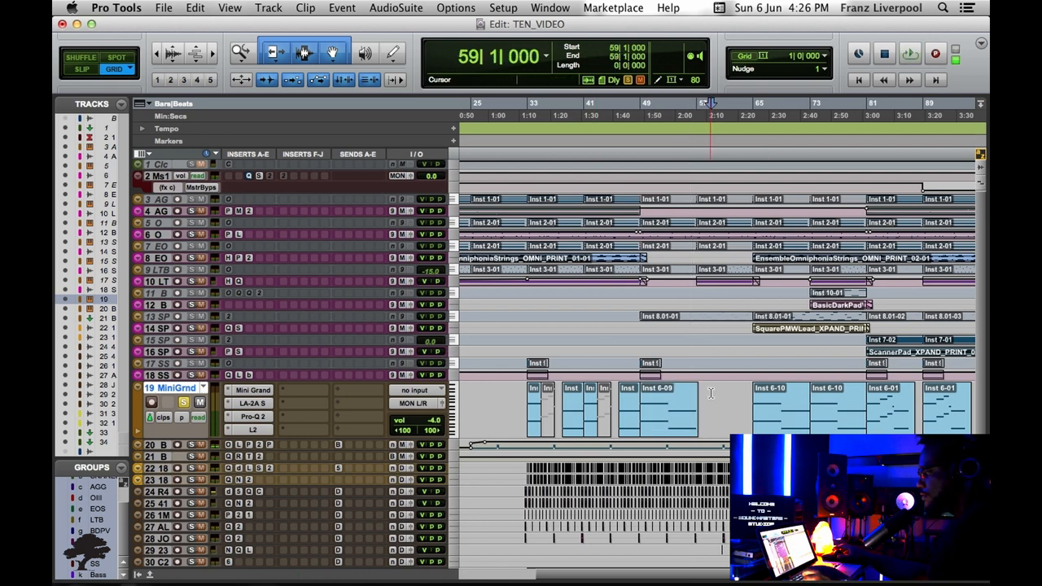
{"action": "scroll", "scroll_direction": "right", "scroll_amount": 3}
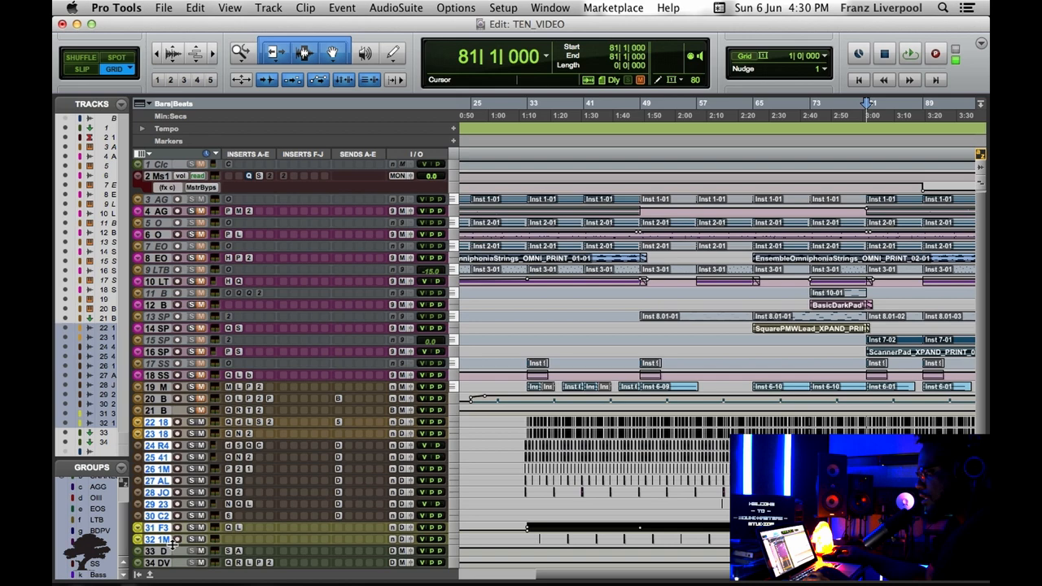
Scroll down to drum tracks 26–30 and start playback to audition them.
{"action": "scroll", "scroll_direction": "down", "scroll_amount": 3}
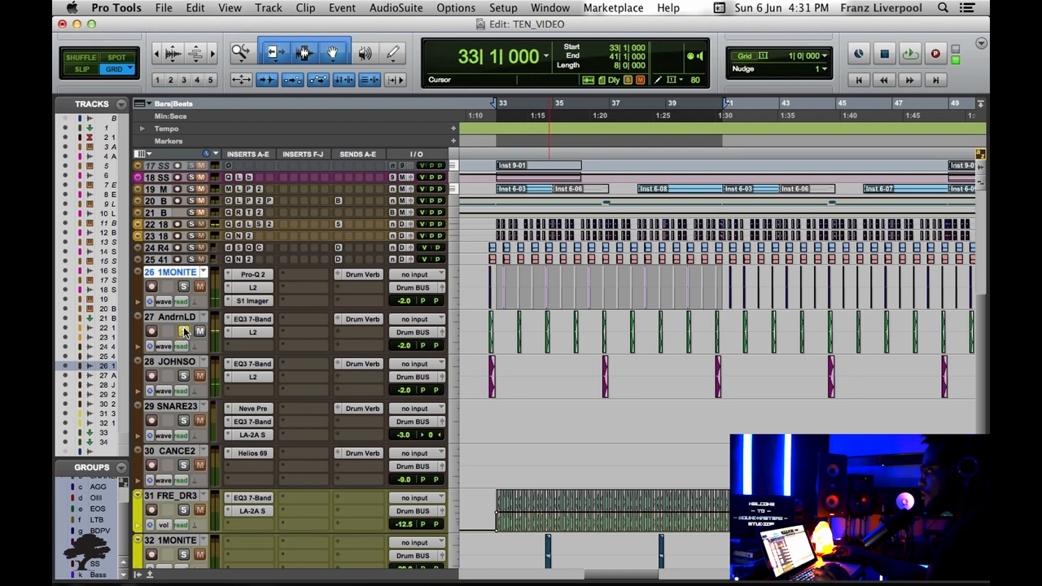
{"action": "key", "text": "space"}
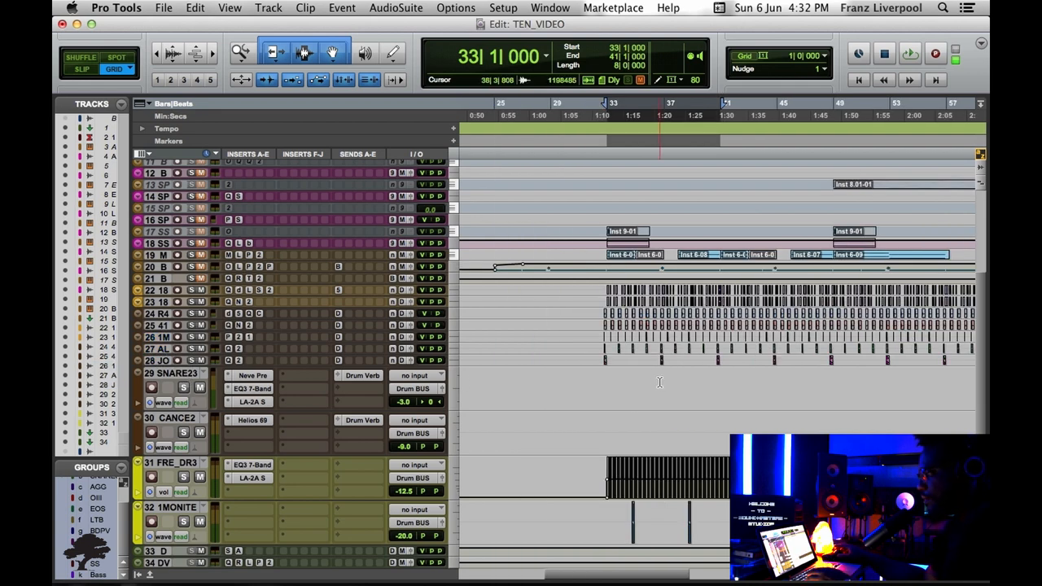
Scroll the timeline right to the section around bars 59–63.
{"action": "scroll", "scroll_direction": "right", "scroll_amount": 3}
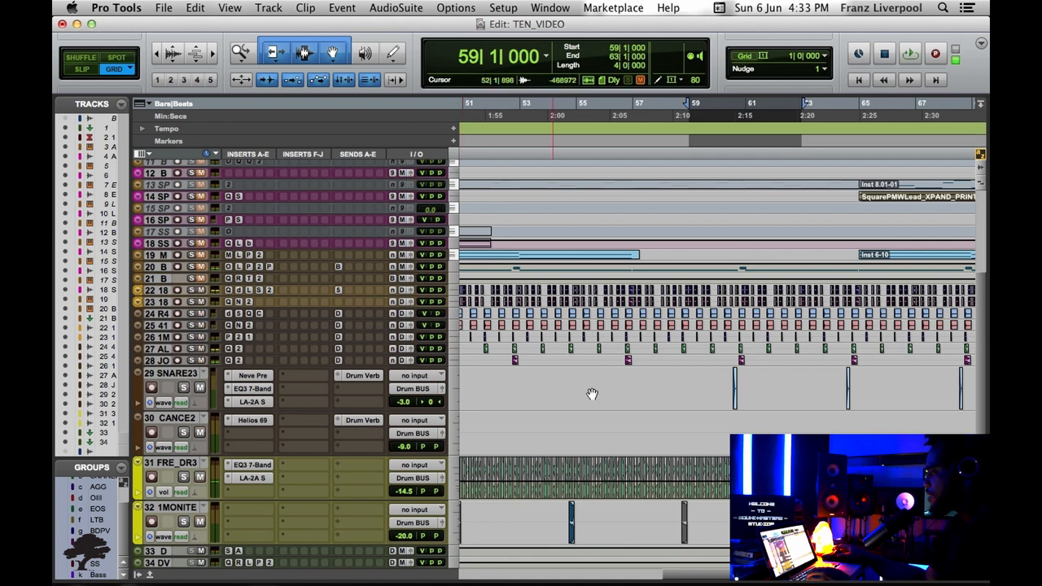
Scroll right to show bars 69–85 with the pad clips above the drums.
{"action": "scroll", "scroll_direction": "right", "scroll_amount": 3}
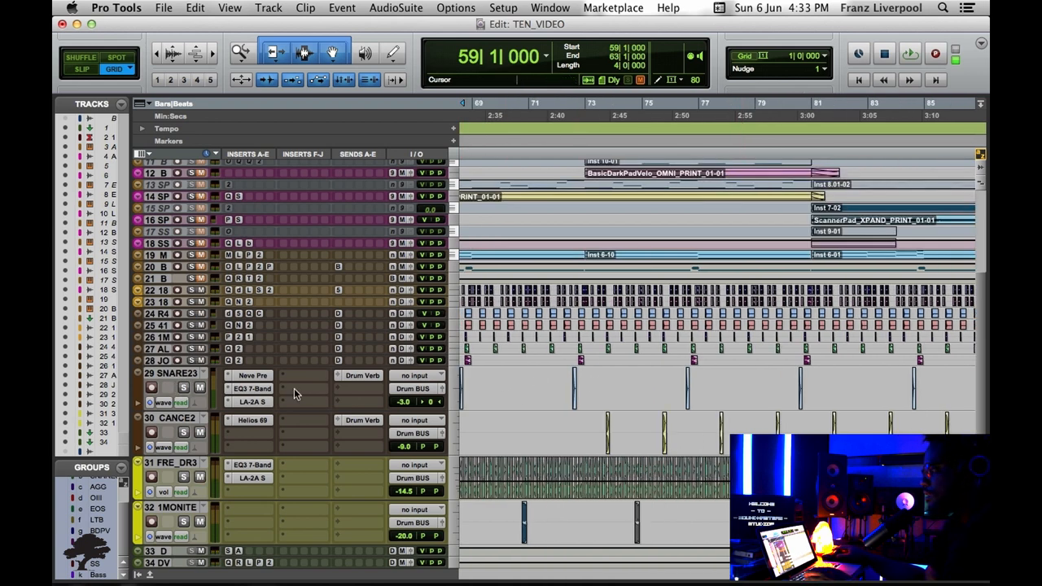